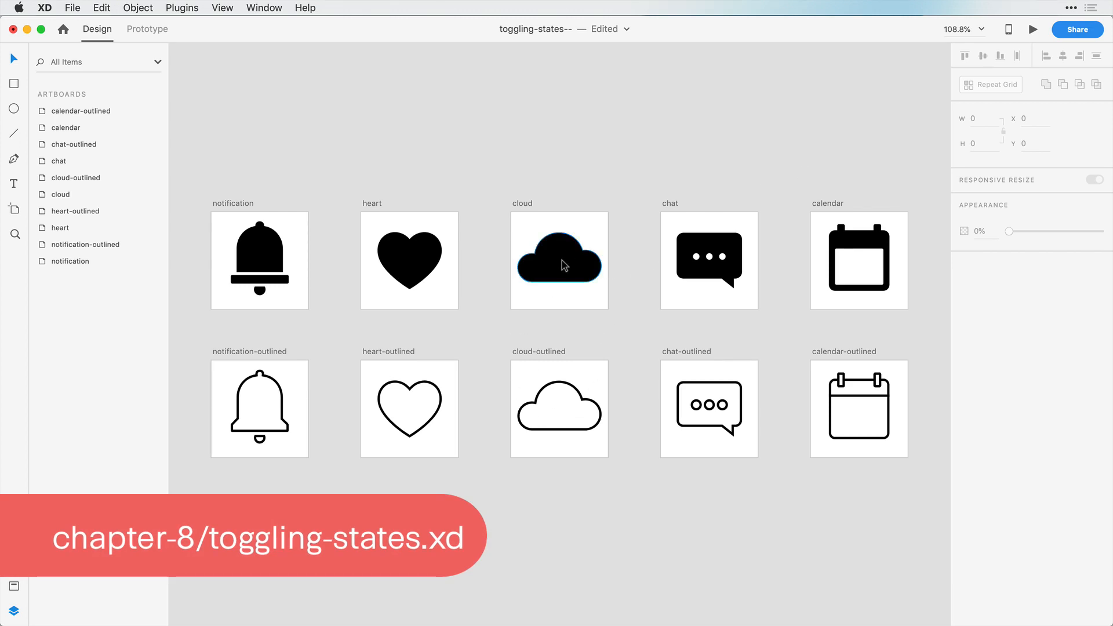
{"action": "mouse_move", "coordinate": [583, 309]}
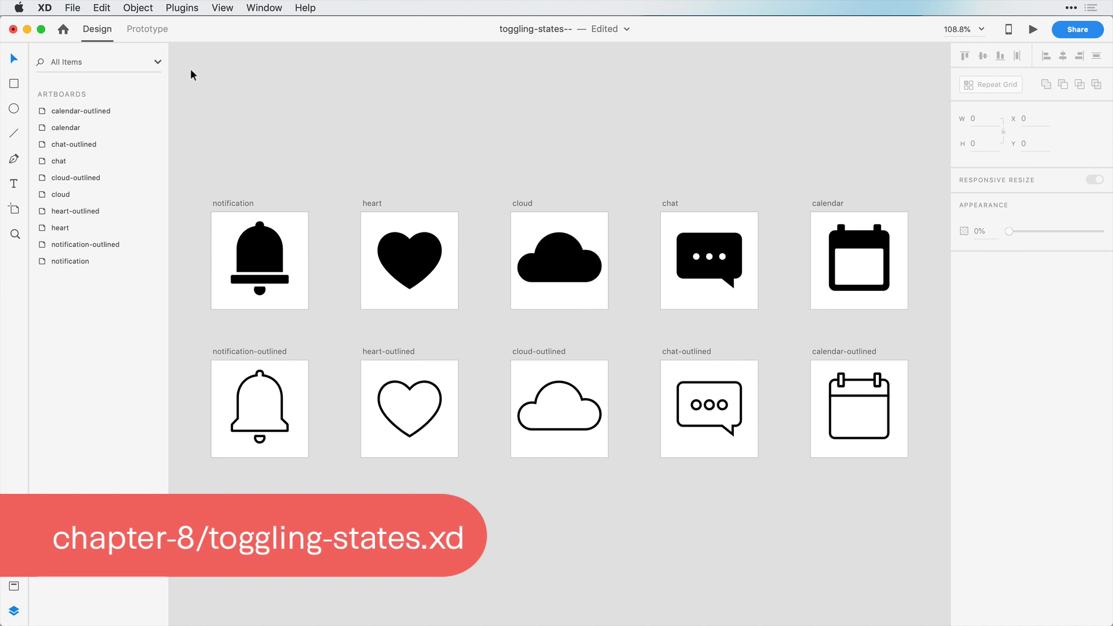
Step: In Prototype mode, link the notification artboard to notification-outlined on tap, changing the transition animation
{"action": "left_click", "coordinate": [146, 29]}
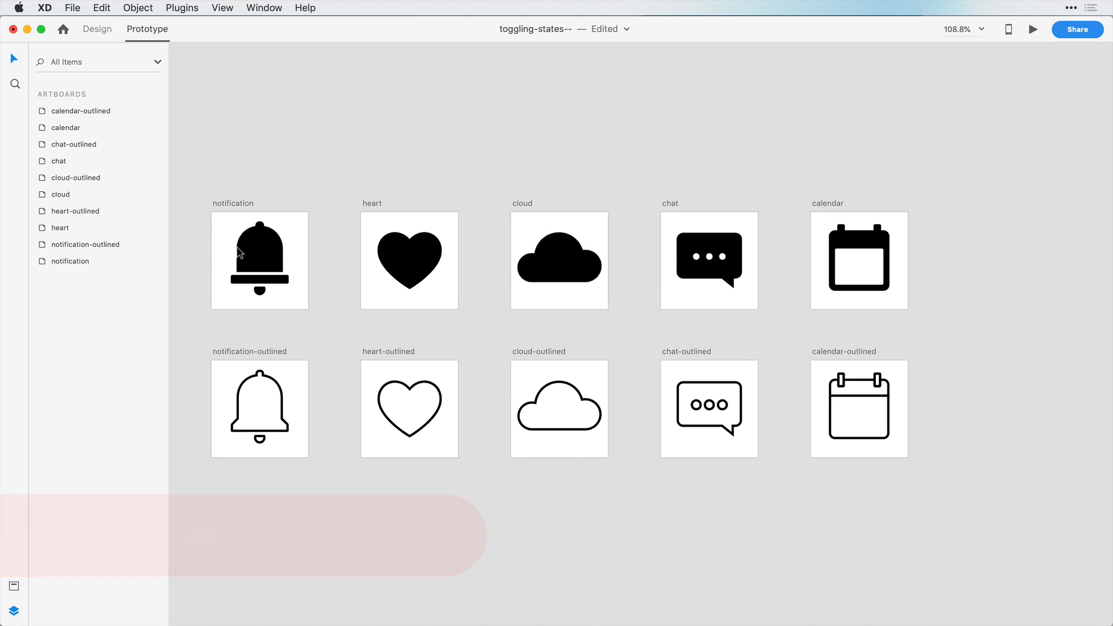
{"action": "left_click", "coordinate": [259, 260]}
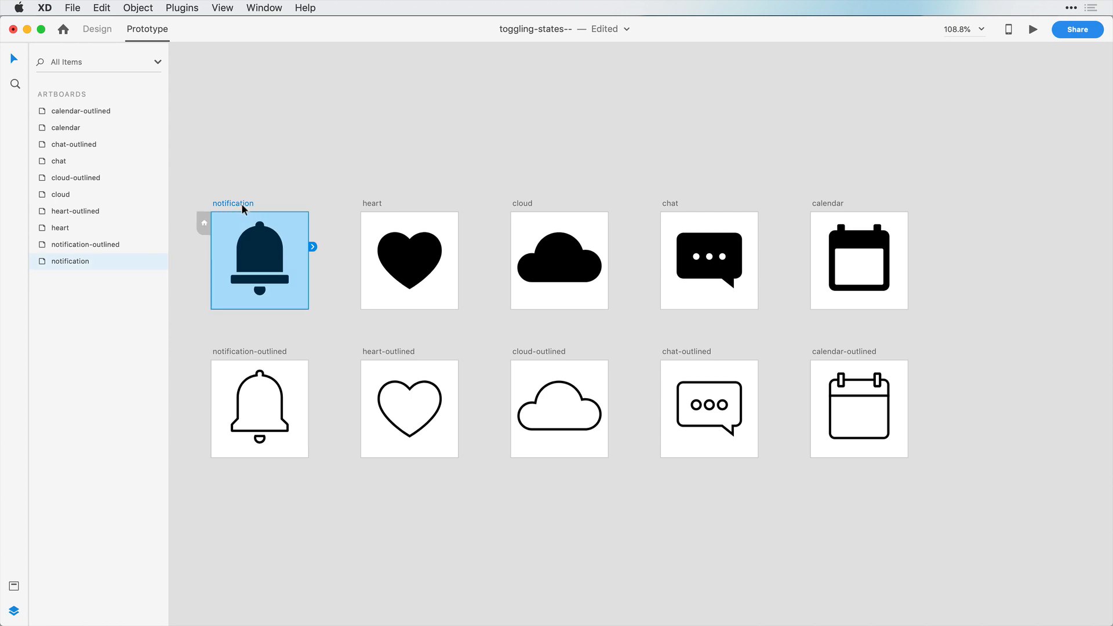
{"action": "mouse_move", "coordinate": [249, 297]}
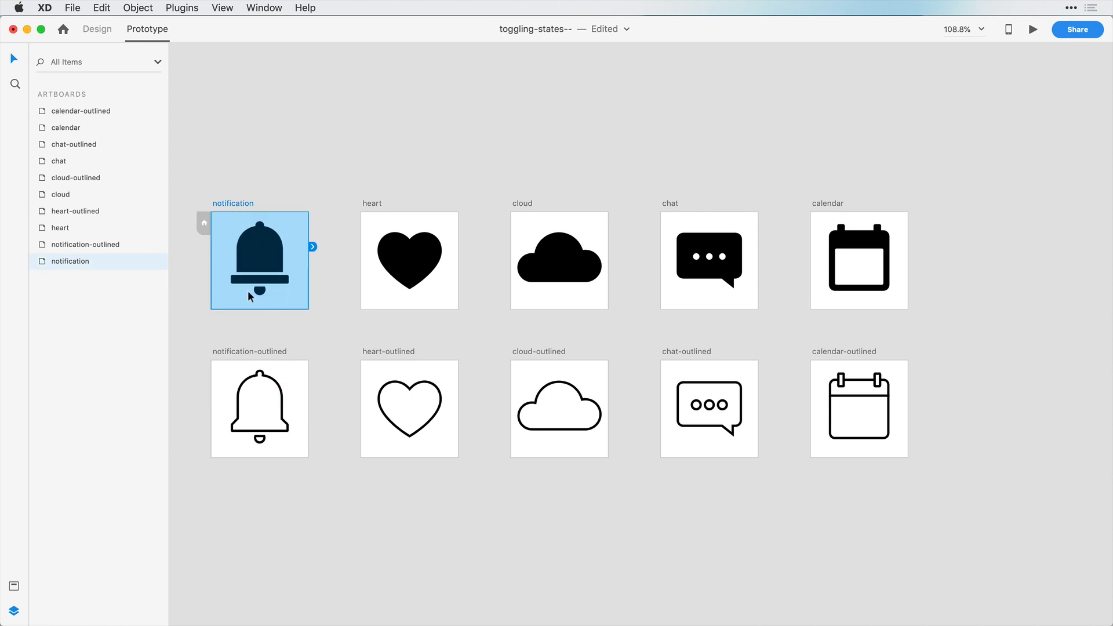
{"action": "mouse_move", "coordinate": [289, 239]}
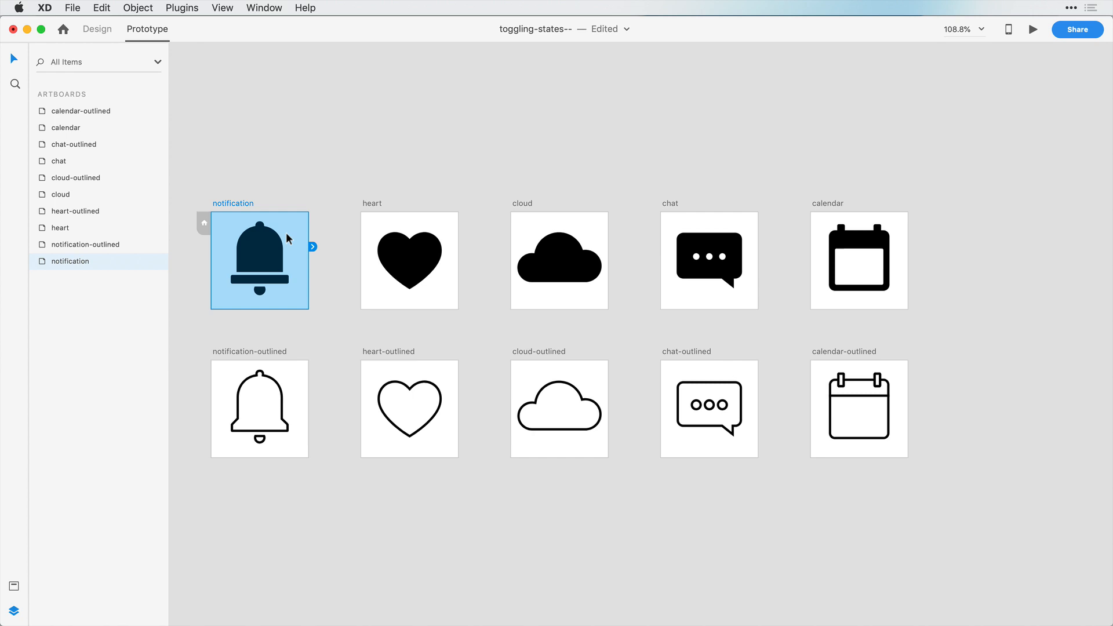
{"action": "mouse_move", "coordinate": [313, 247]}
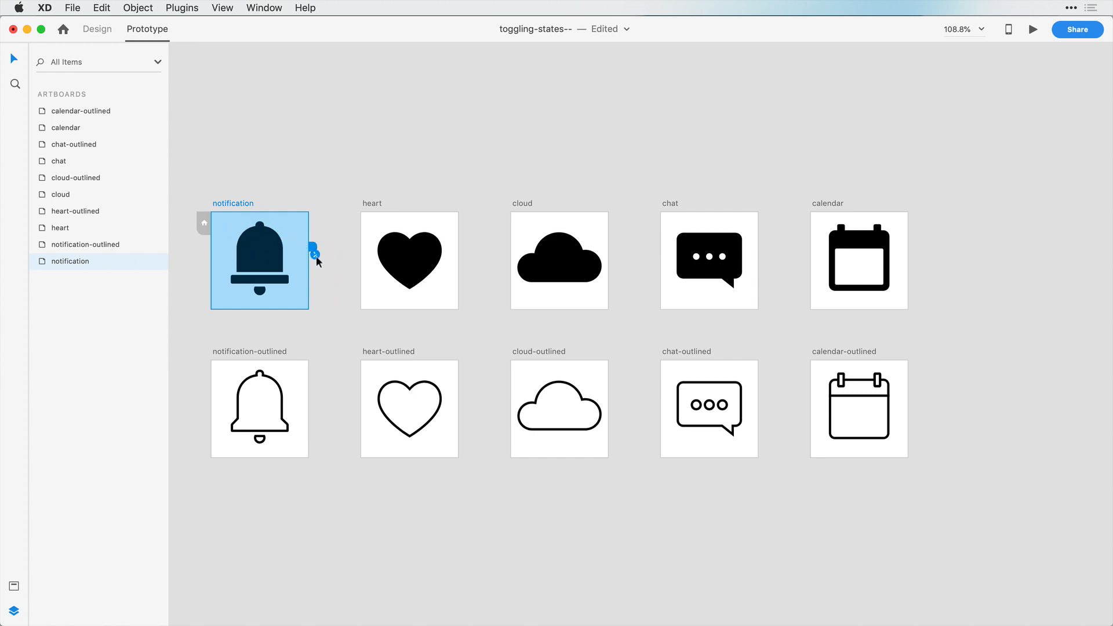
{"action": "left_click", "coordinate": [314, 254]}
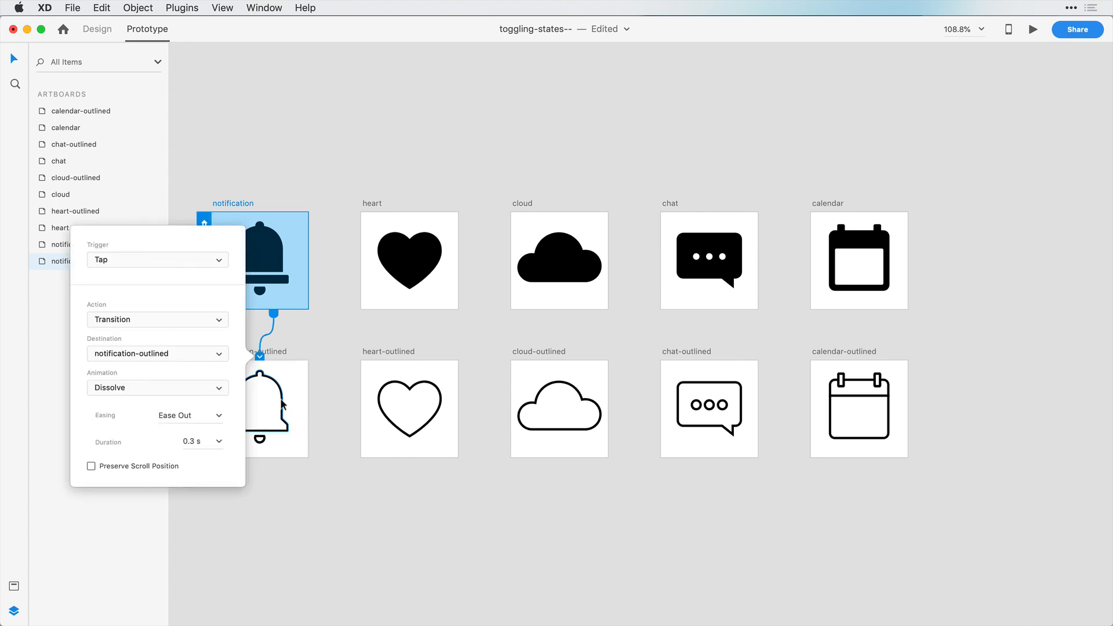
{"action": "left_click", "coordinate": [157, 388]}
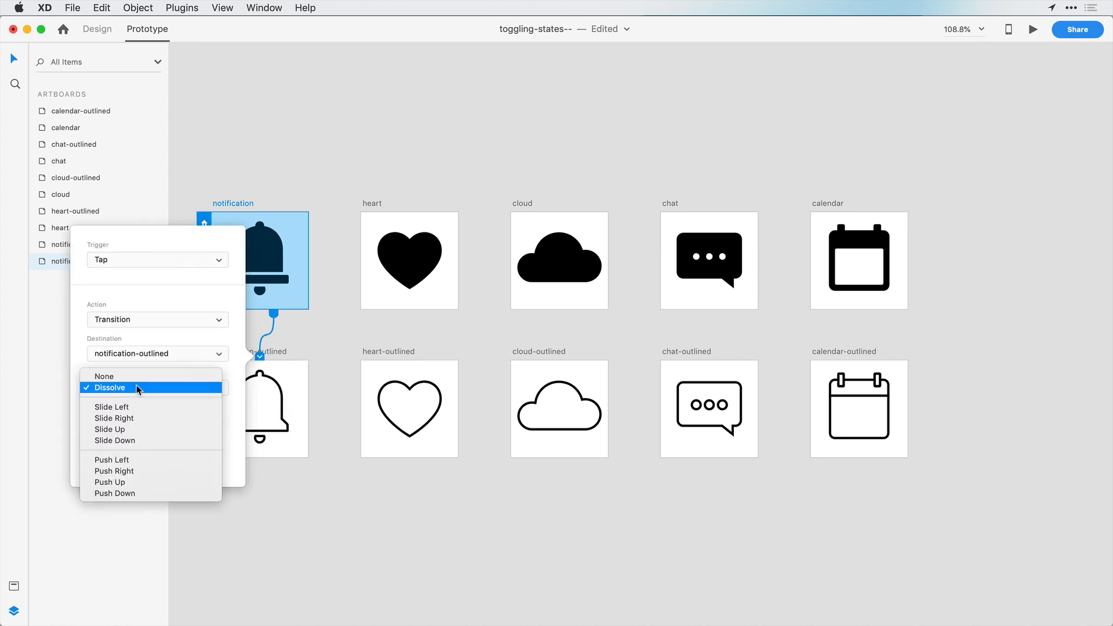
{"action": "left_click", "coordinate": [104, 376]}
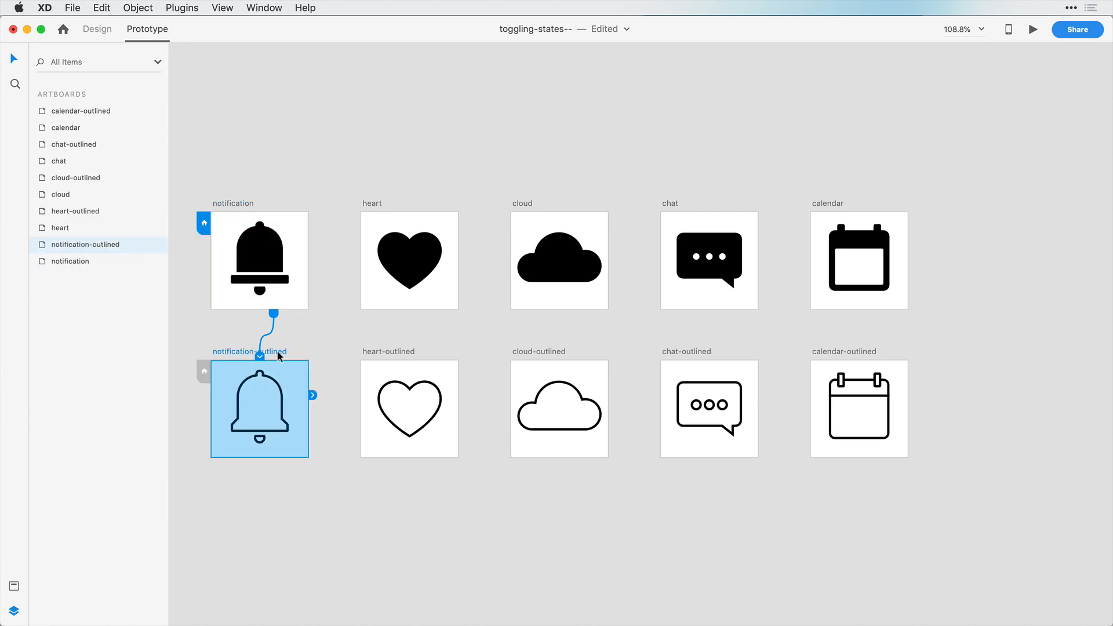
Step: Link notification-outlined back to notification, and calendar-outlined back to calendar without animation
{"action": "left_click_drag", "start_coordinate": [312, 395], "coordinate": [332, 362]}
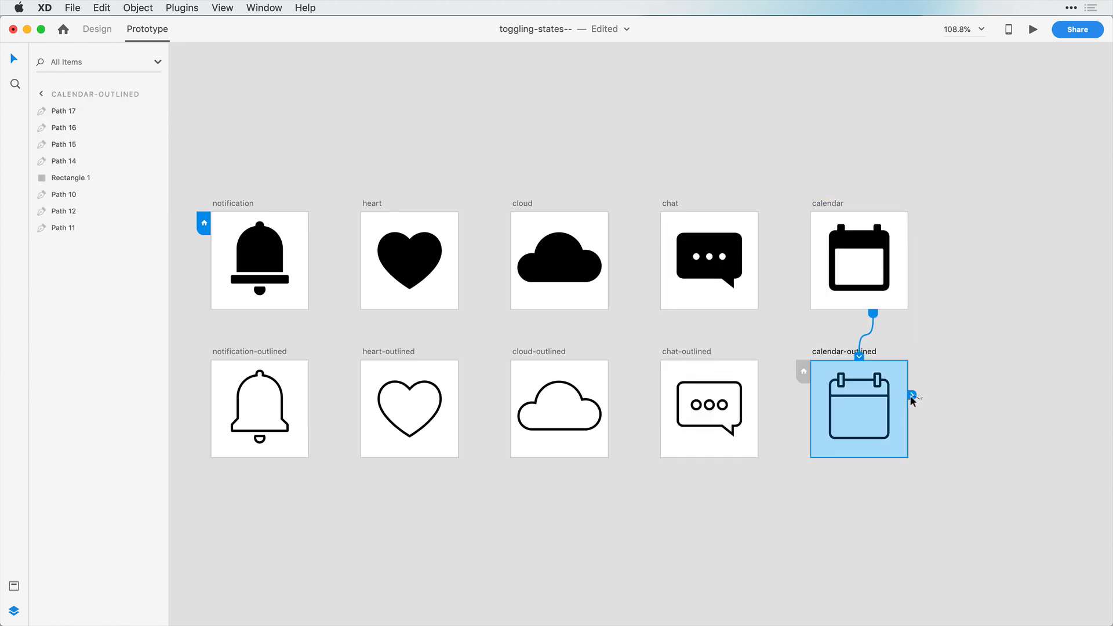
{"action": "left_click", "coordinate": [913, 396]}
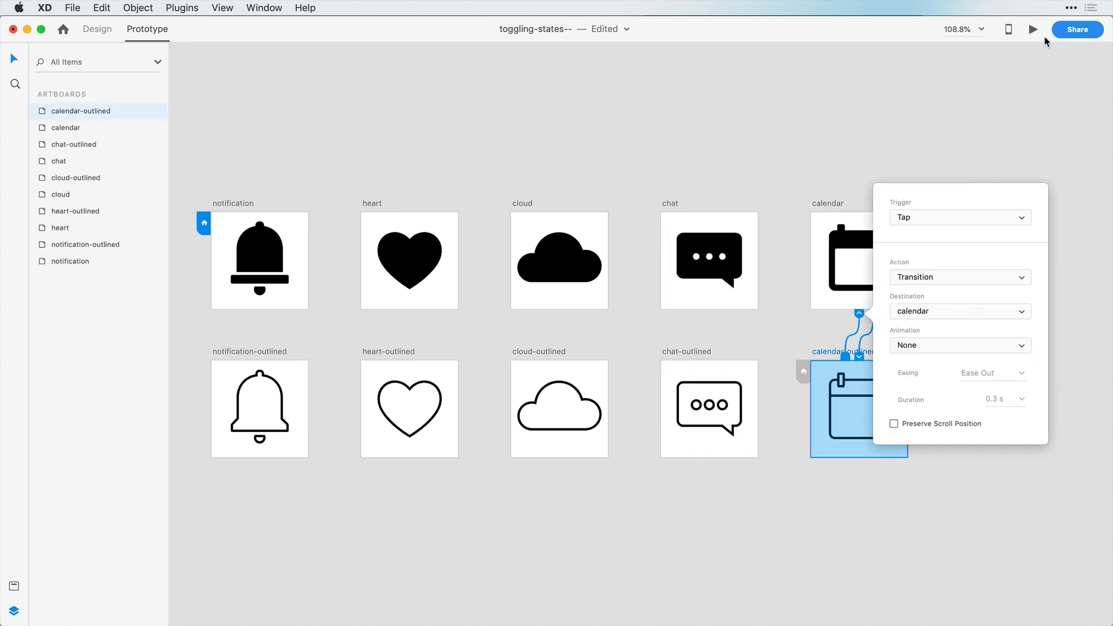
Step: Preview the notification artboard and tap the bell repeatedly to check filled/outlined toggling
{"action": "left_click", "coordinate": [1033, 29]}
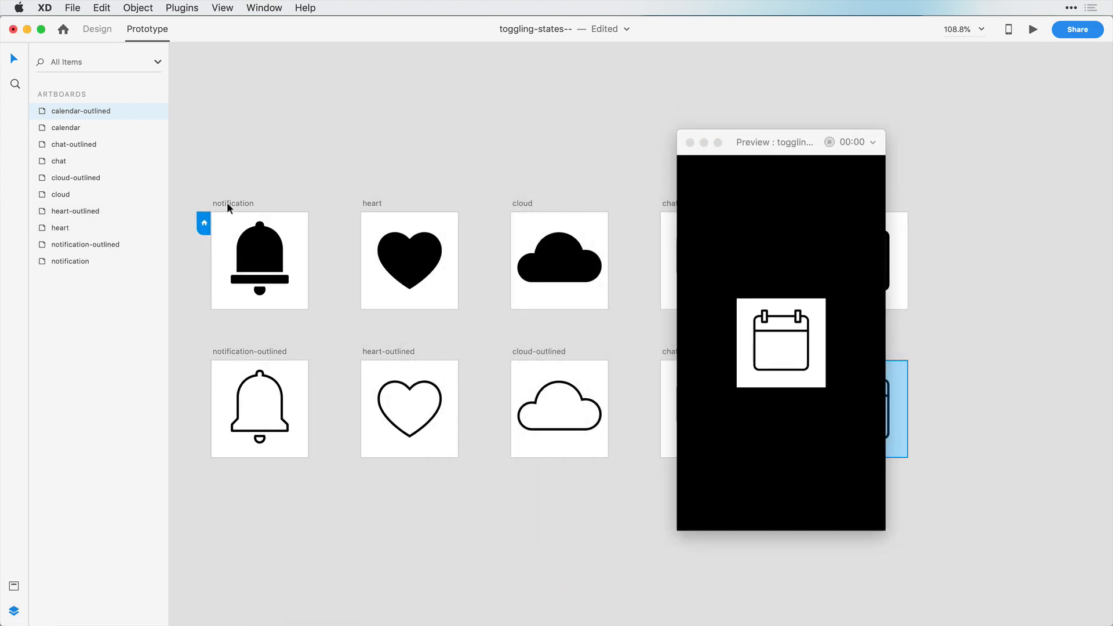
{"action": "left_click", "coordinate": [259, 261]}
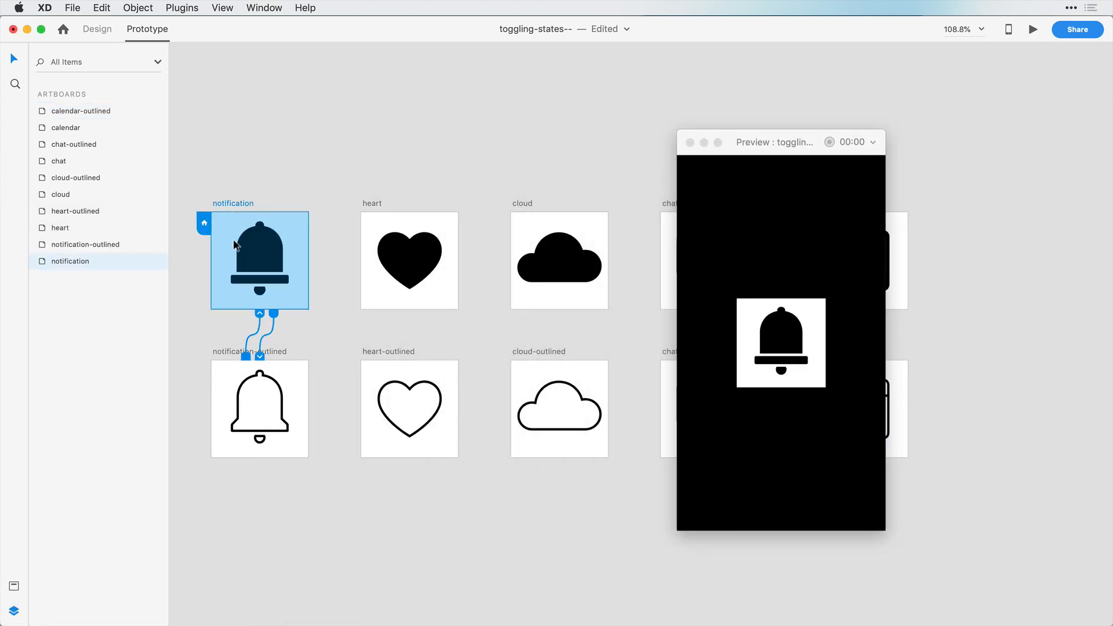
{"action": "left_click", "coordinate": [781, 343]}
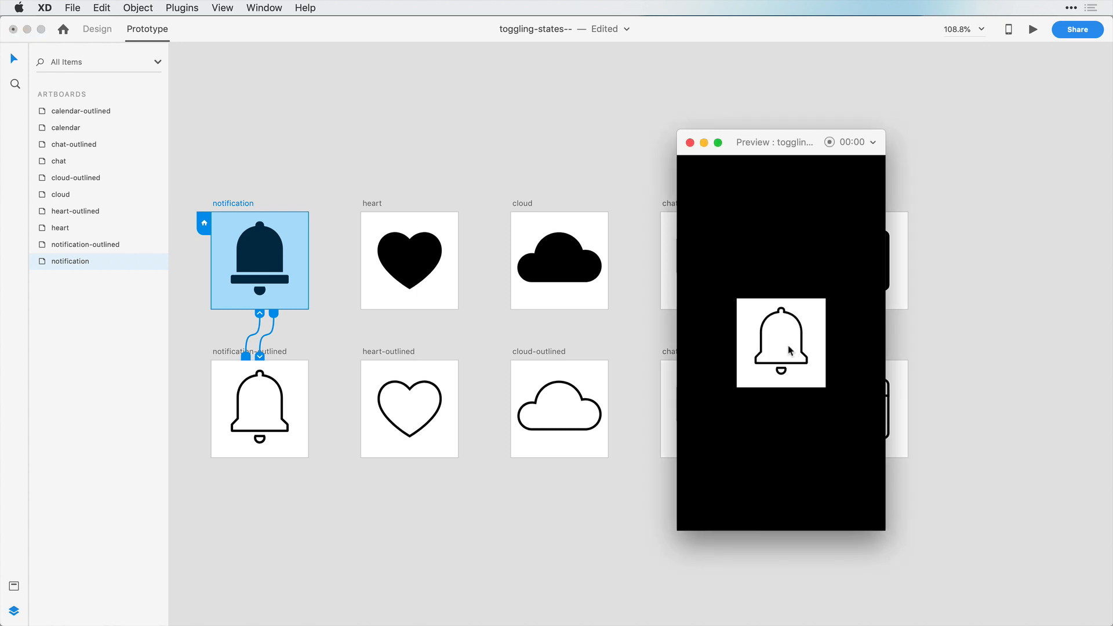
{"action": "left_click", "coordinate": [780, 342]}
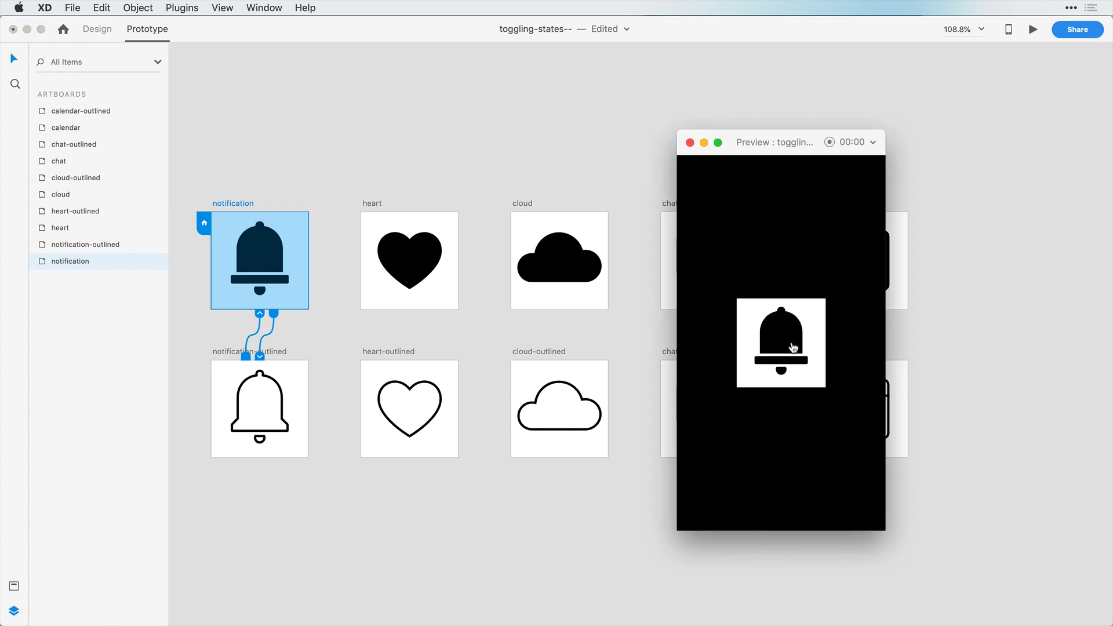
{"action": "left_click", "coordinate": [780, 343]}
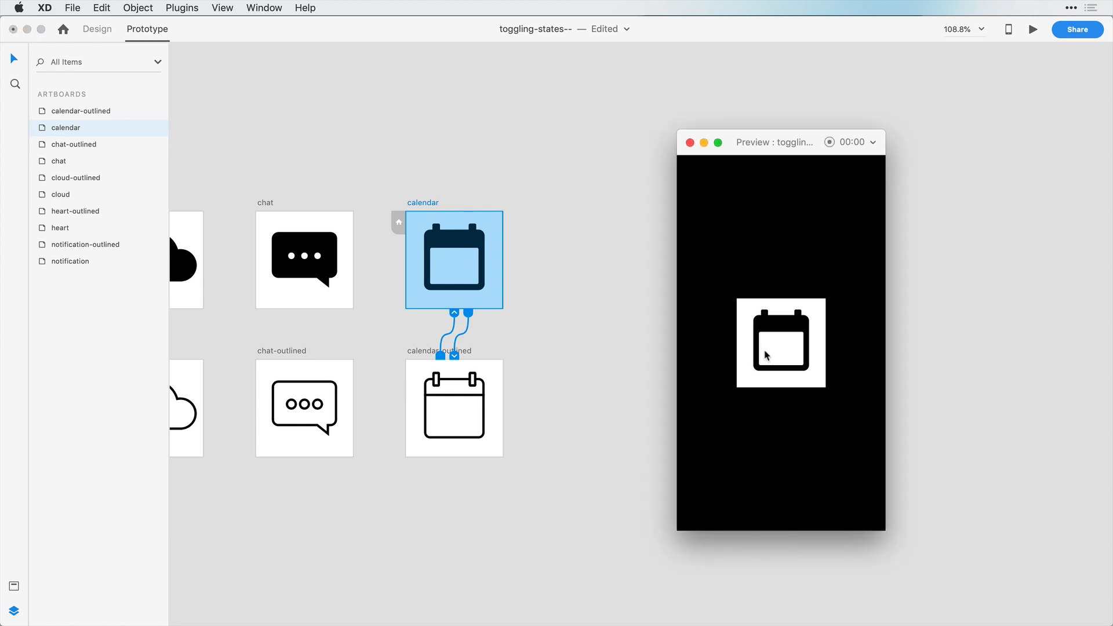
Step: Tap the calendar icon in preview to verify it toggles between filled and outlined
{"action": "left_click", "coordinate": [779, 341]}
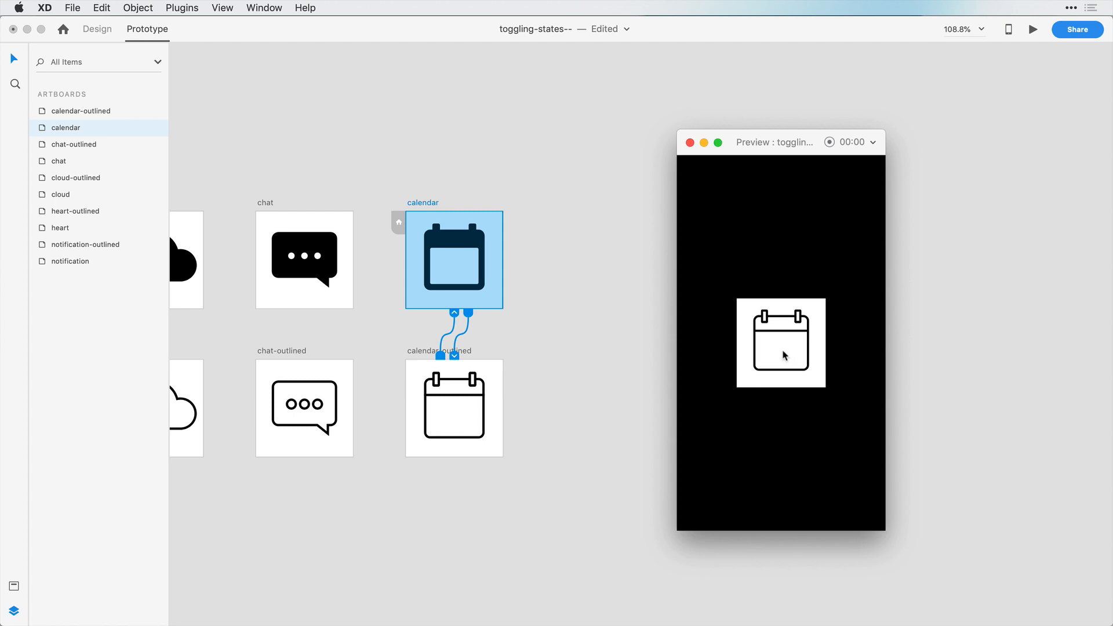
{"action": "left_click", "coordinate": [780, 342]}
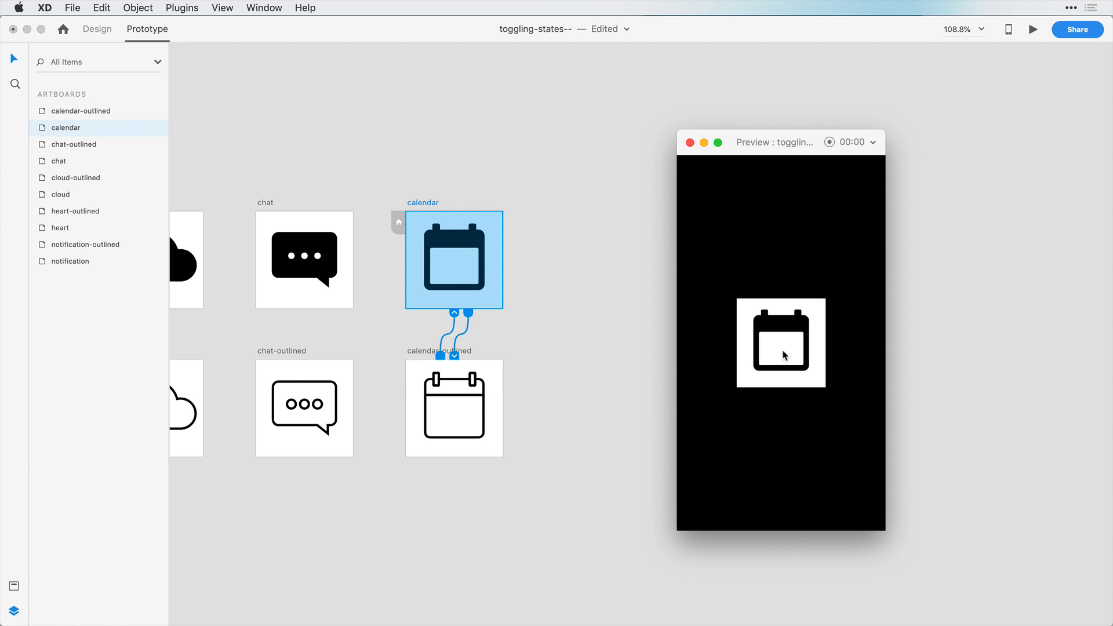
{"action": "left_click", "coordinate": [781, 342]}
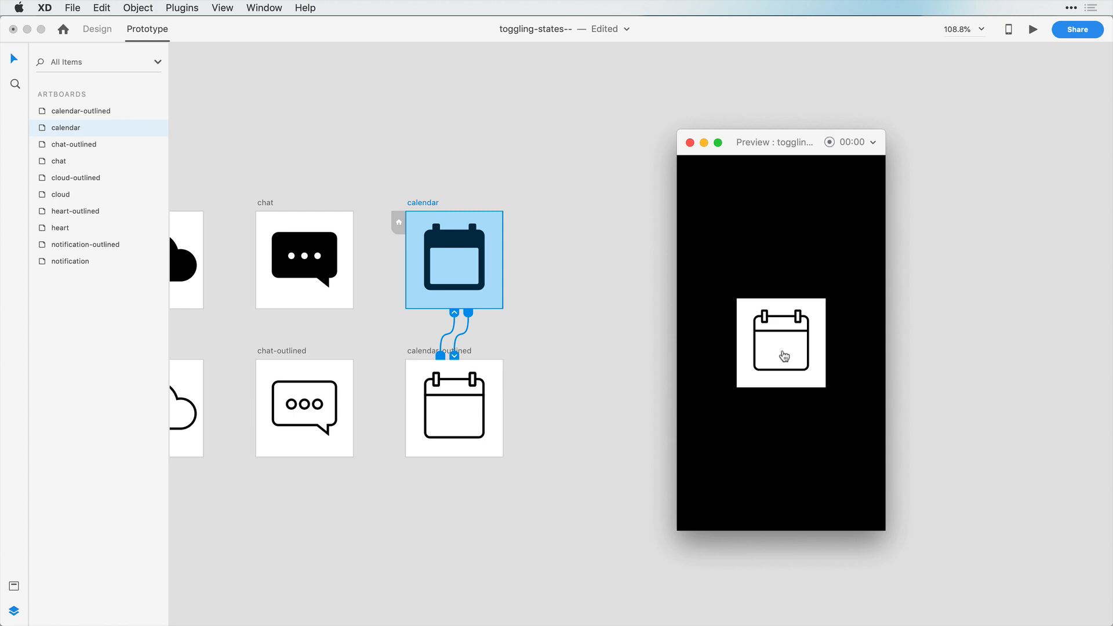